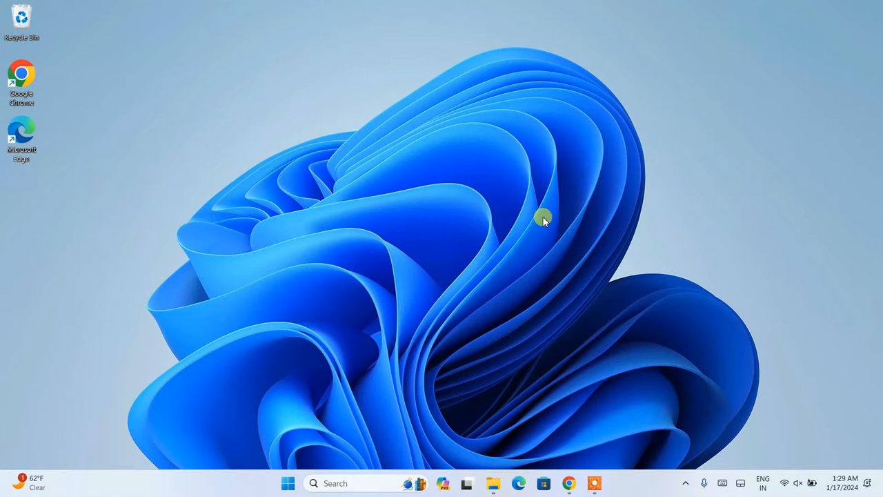
# Step: Launch Chrome from the desktop and search for 'notepad++ download'
pyautogui.click(568, 483)
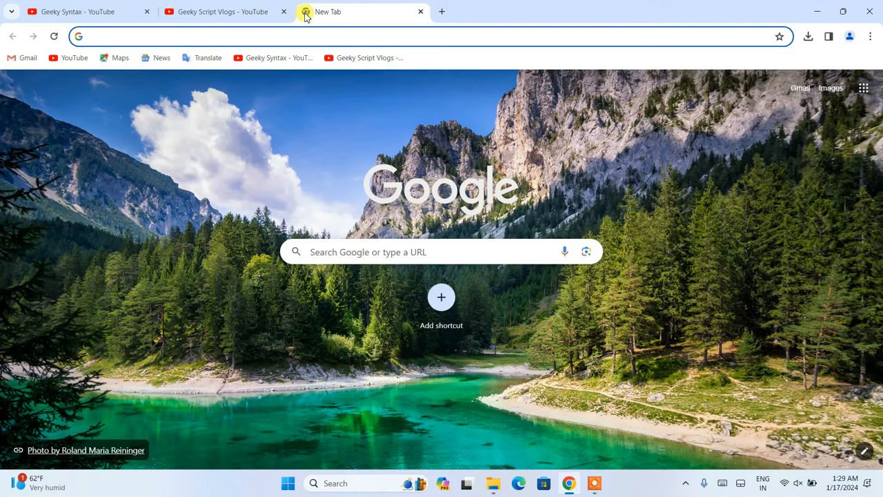
pyautogui.write('notepad++ download')
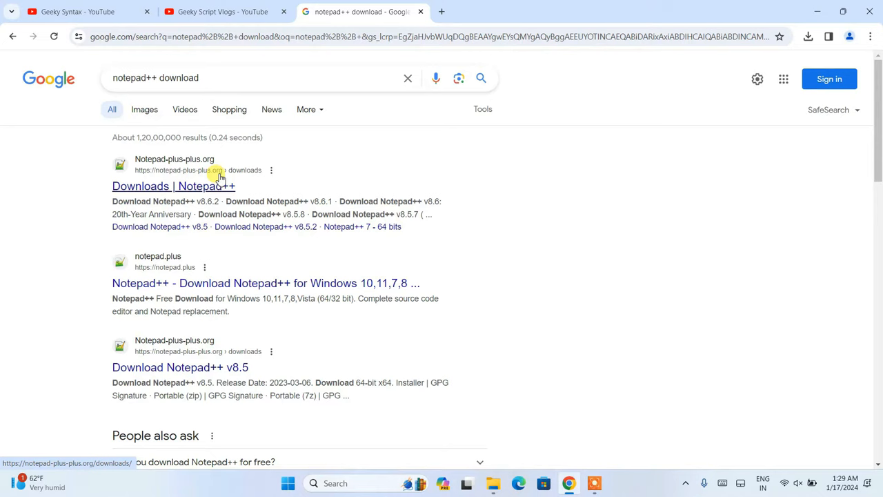
# Step: From the official Notepad++ downloads page, open v8.6.2 and download the 64-bit installer
pyautogui.click(173, 185)
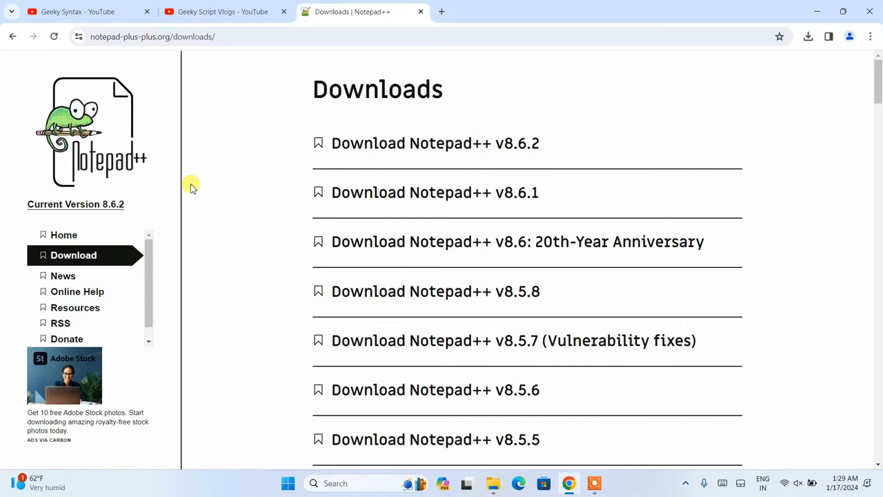
pyautogui.doubleClick(435, 143)
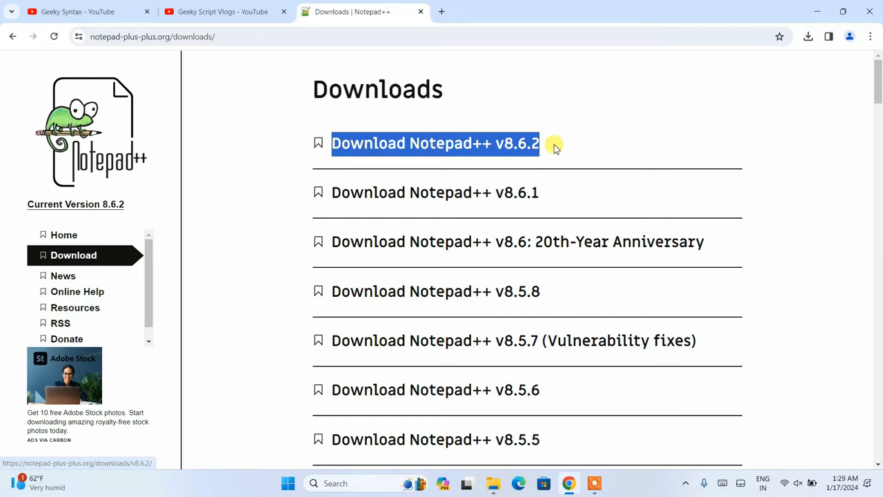
pyautogui.click(152, 37)
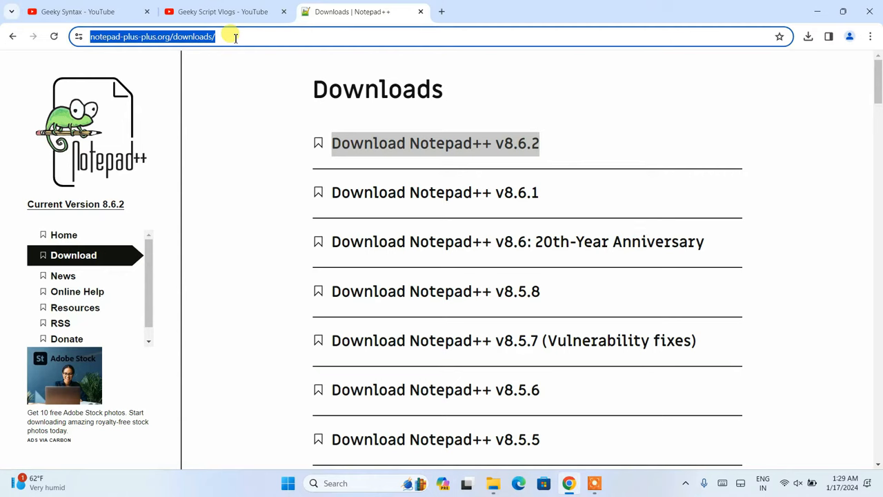
pyautogui.moveTo(556, 108)
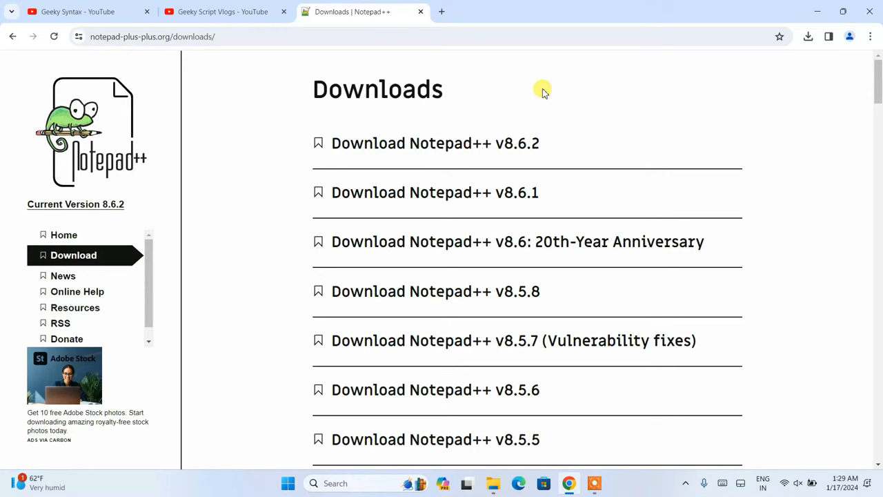
pyautogui.moveTo(546, 127)
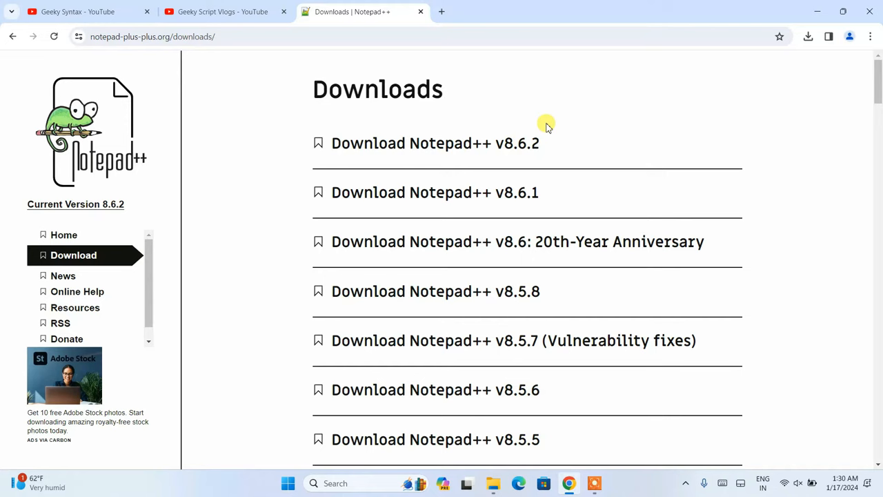
pyautogui.moveTo(617, 107)
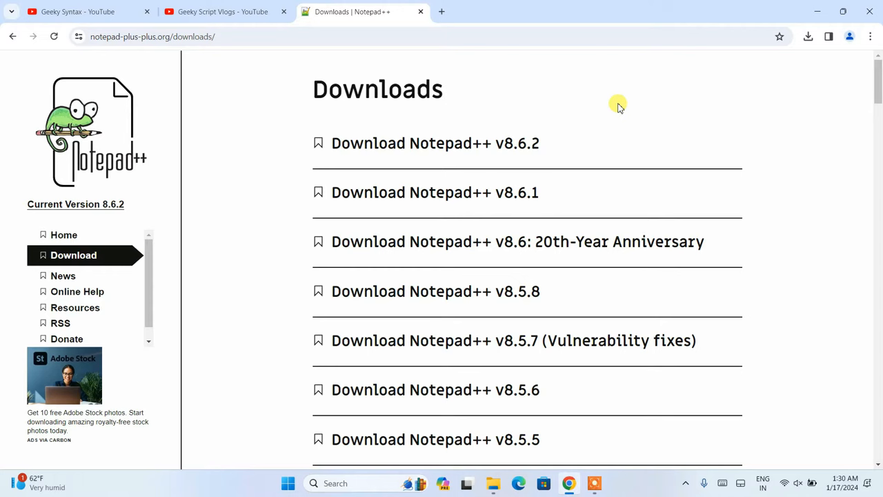
pyautogui.click(434, 143)
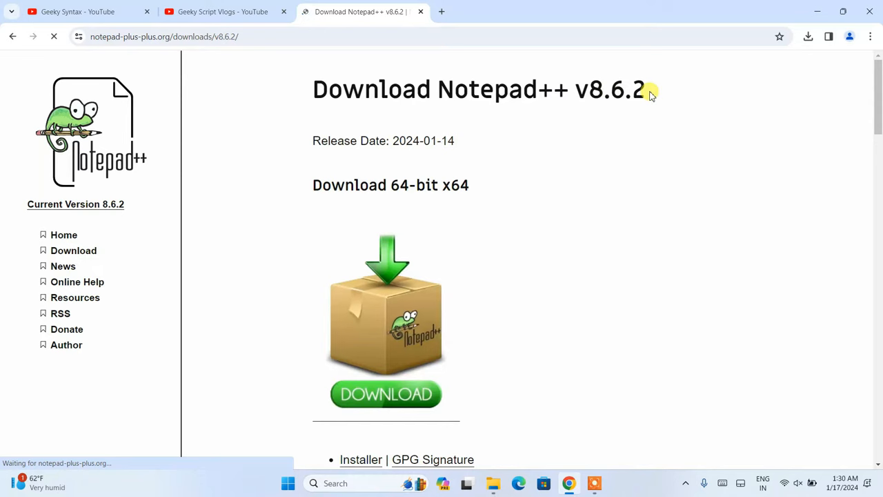
pyautogui.scroll(-3)
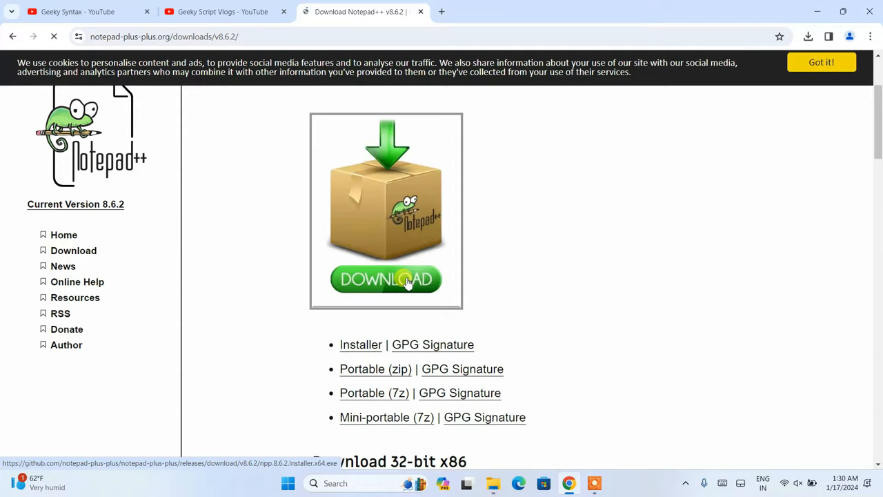
pyautogui.click(808, 36)
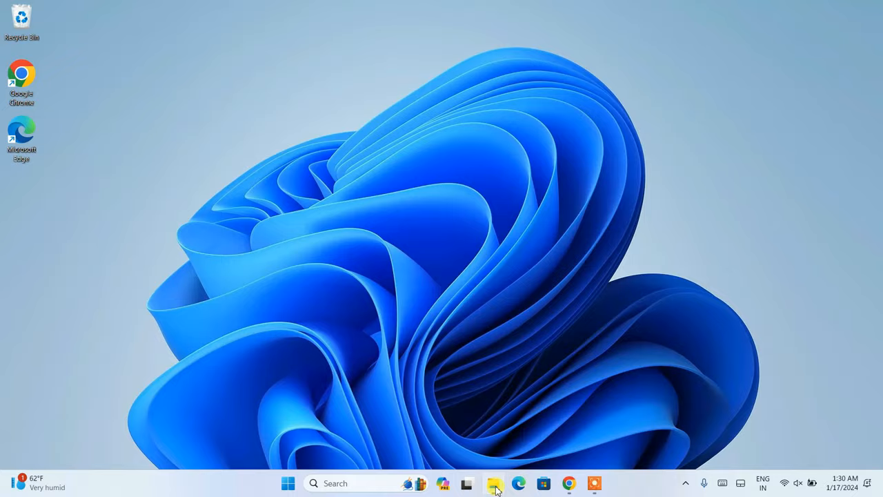
# Step: Run npp.8.6.2.Installer.x64.exe from File Explorer, installing anyway and confirming English
pyautogui.click(493, 483)
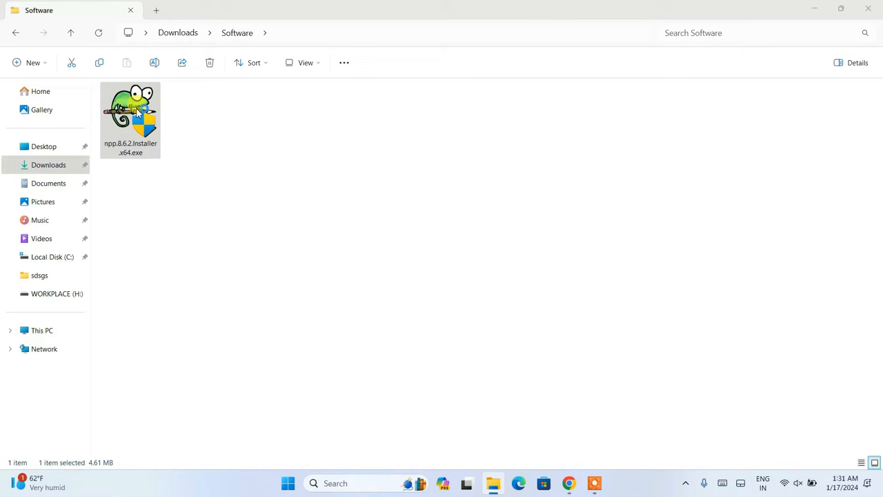
pyautogui.doubleClick(130, 116)
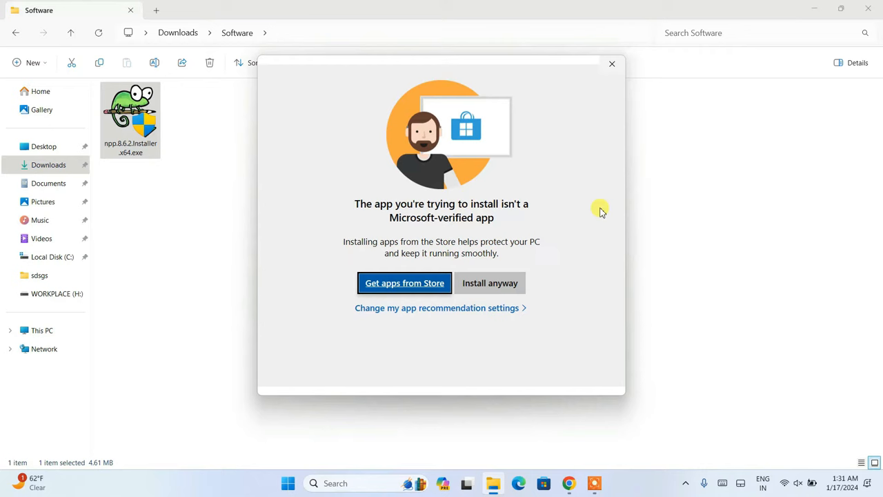
pyautogui.click(490, 283)
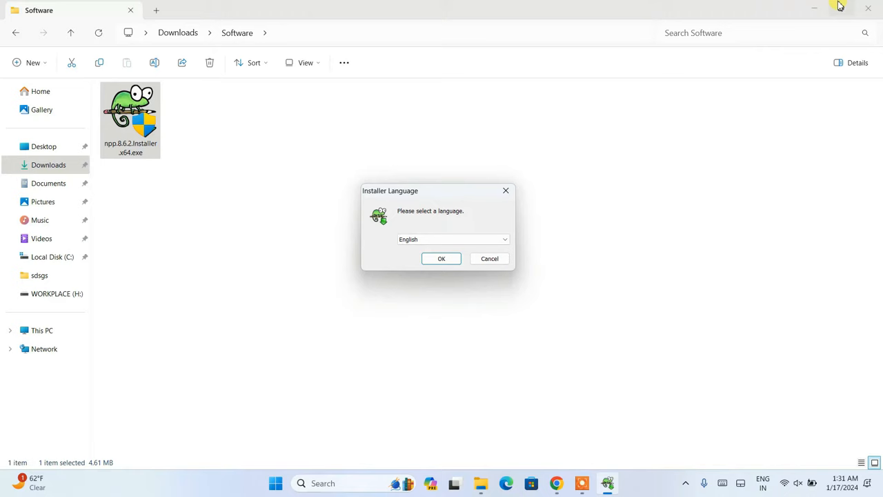
pyautogui.click(503, 240)
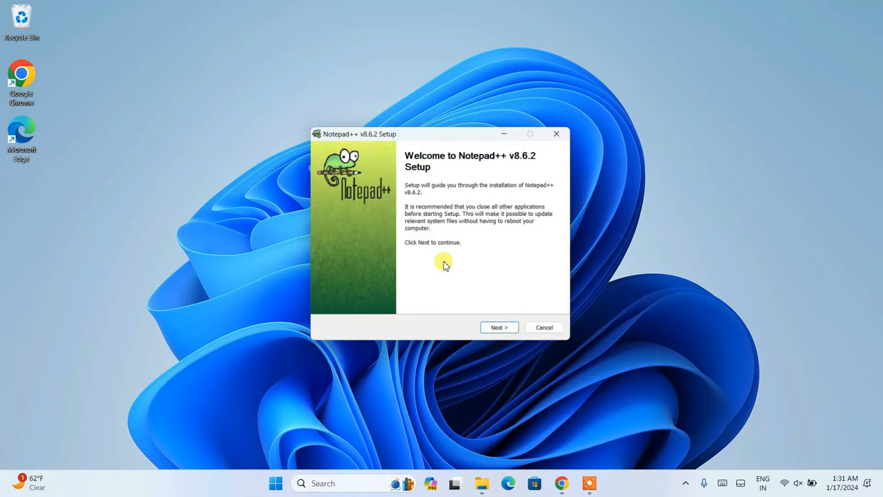
# Step: Accept the license, keep default components, install Notepad++ v8.6.2 and finish setup
pyautogui.click(498, 327)
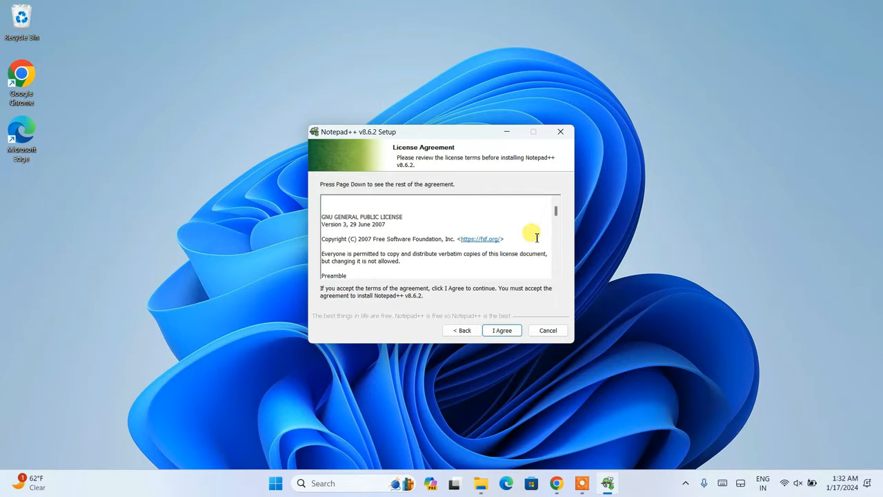
pyautogui.click(501, 330)
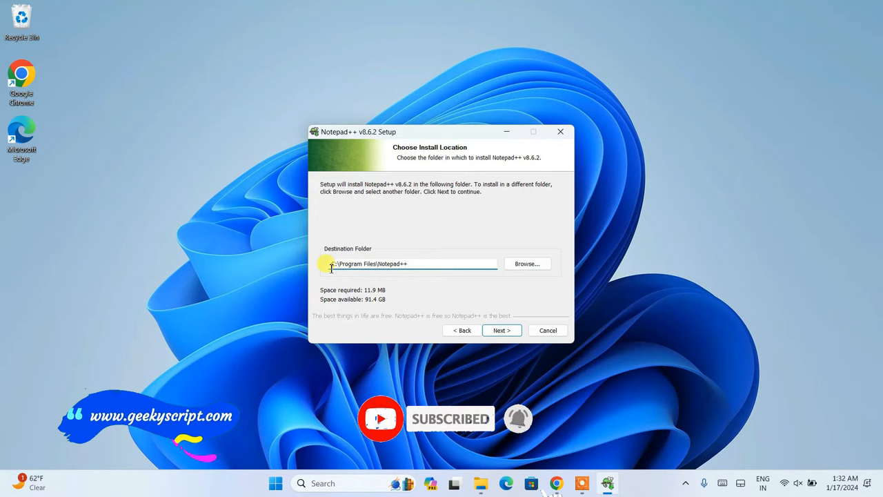
pyautogui.moveTo(427, 293)
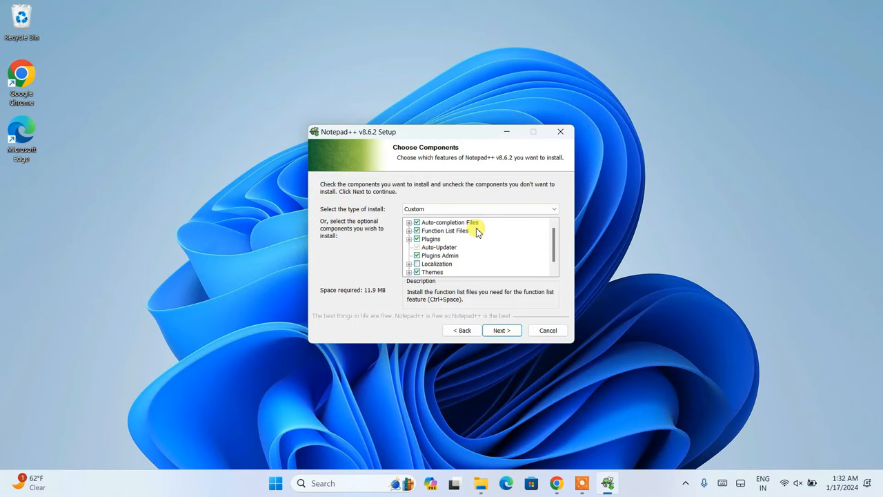
pyautogui.scroll(-3)
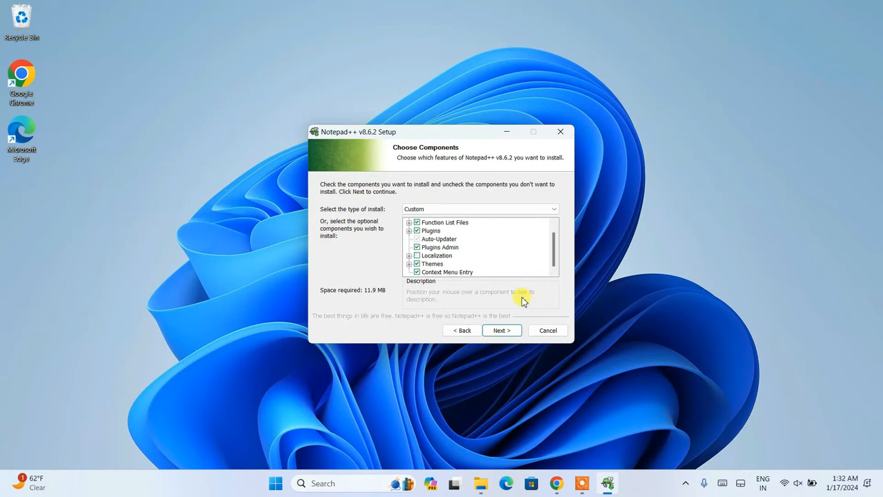
pyautogui.click(501, 330)
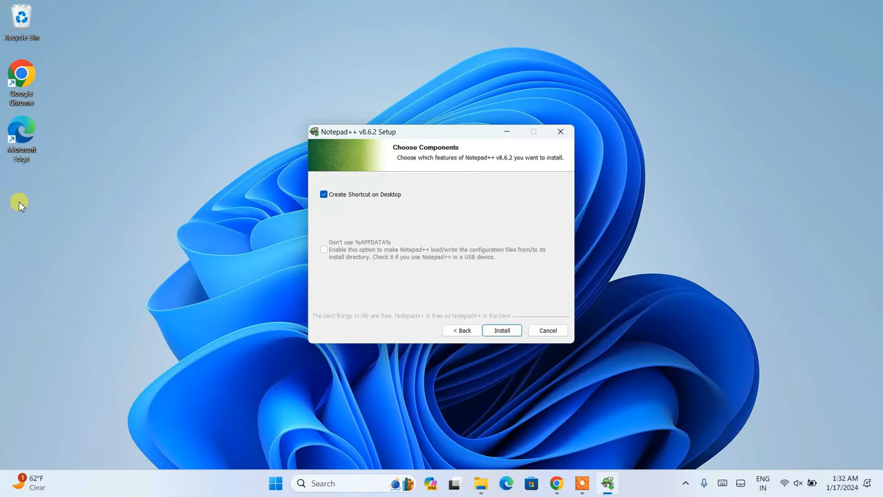
pyautogui.click(501, 330)
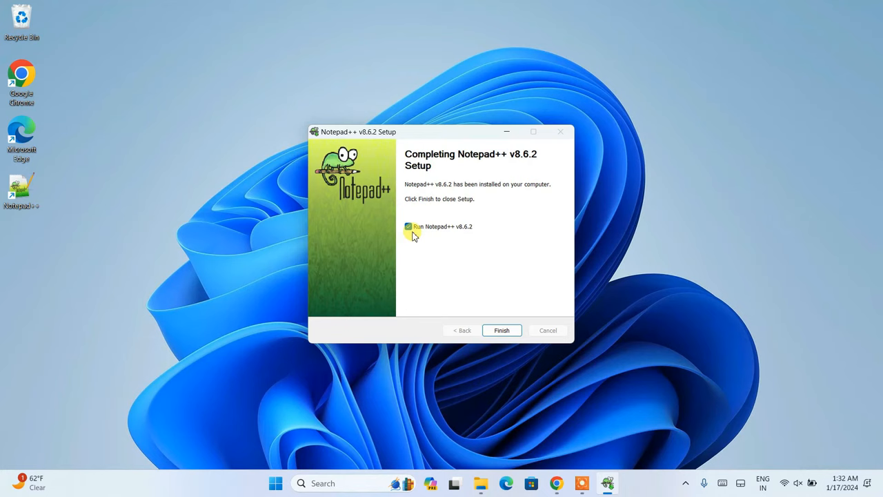
pyautogui.click(502, 329)
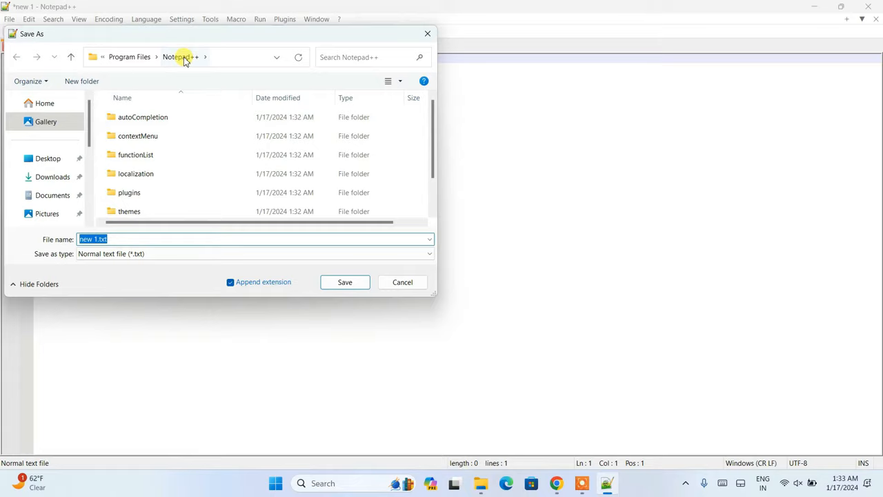
# Step: Enter 'helloworld' as the new document's file name in the save dialog
pyautogui.write('helloworld.html')
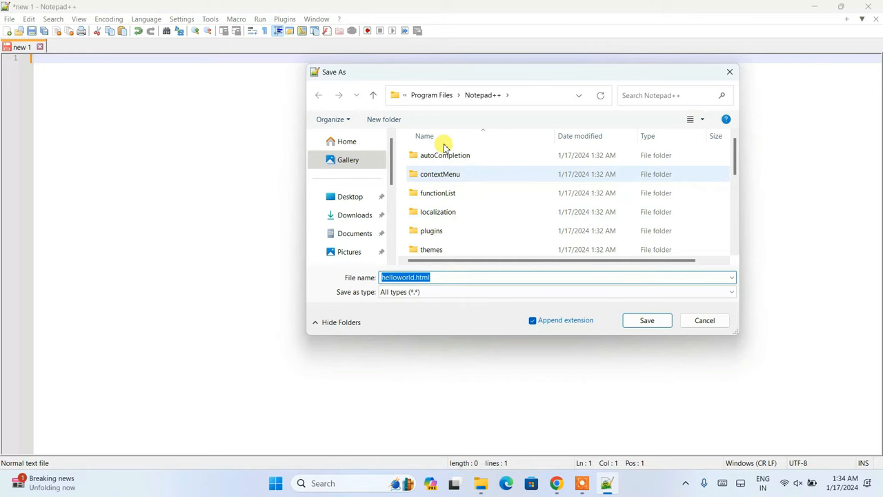
# Step: Save helloworld.html to the Desktop with the Hello World markup, then minimize Notepad++
pyautogui.click(647, 320)
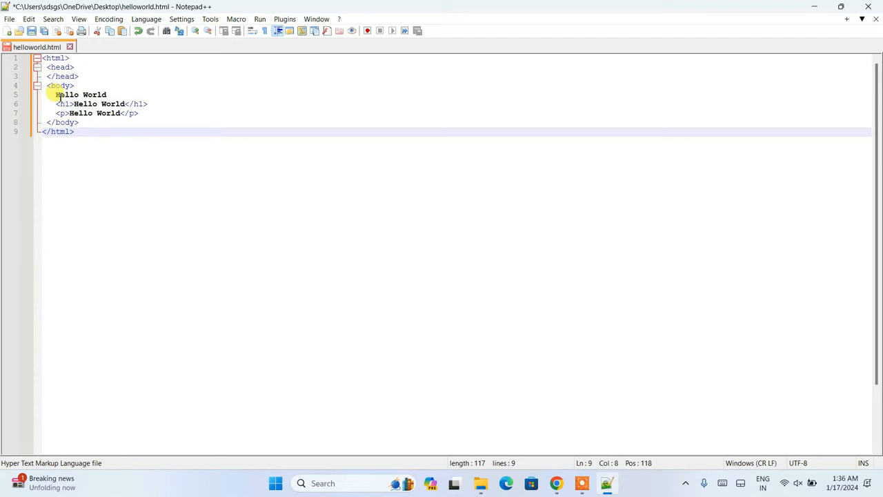
pyautogui.click(148, 104)
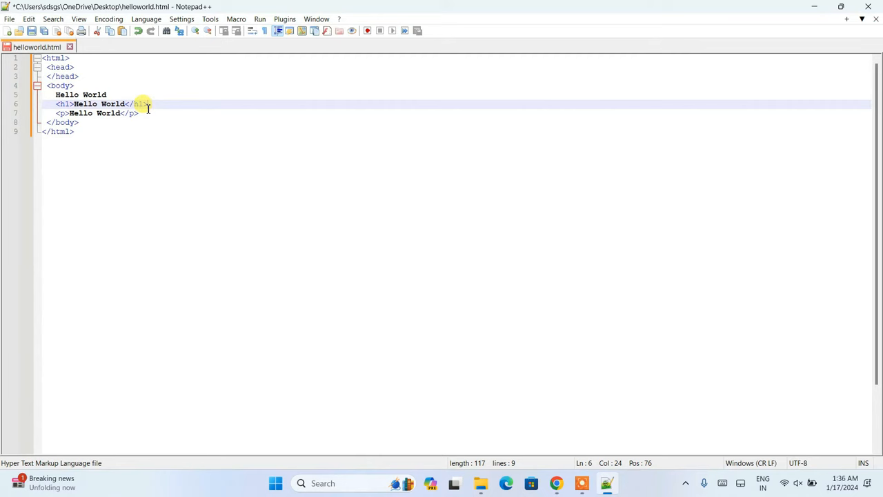
pyautogui.press('ctrl+a')
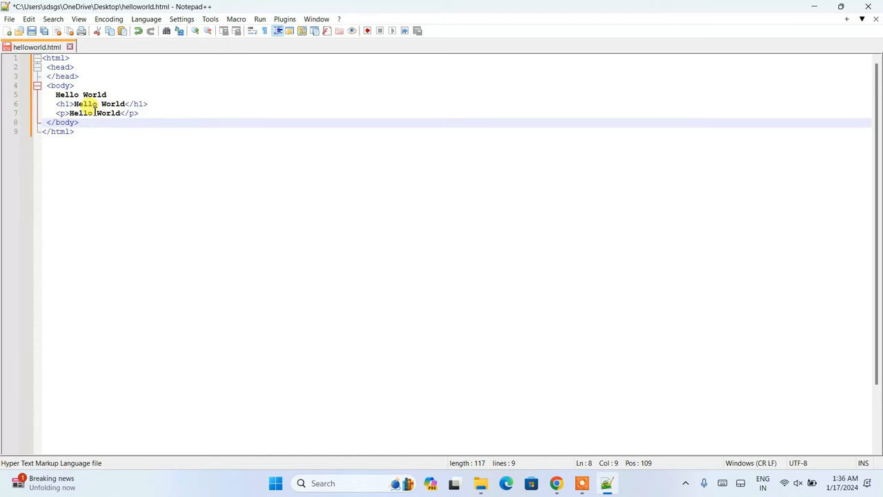
pyautogui.click(840, 6)
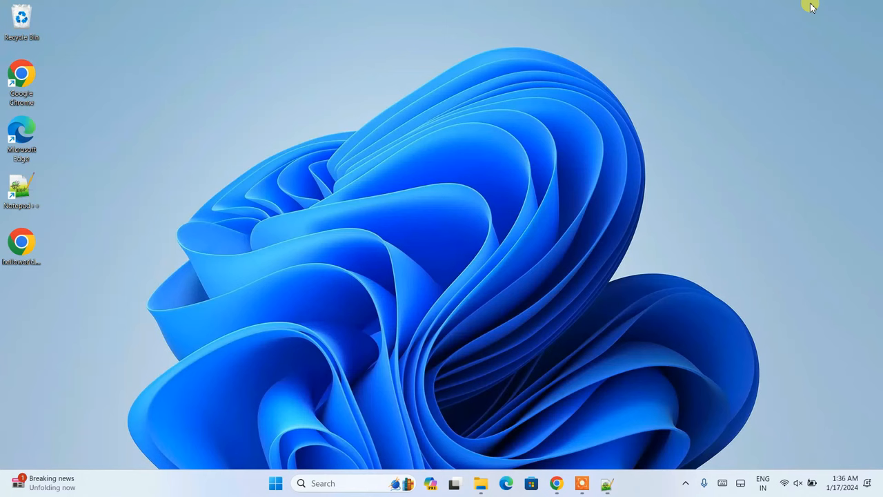
# Step: Open the desktop helloworld.html icon in Chrome
pyautogui.doubleClick(21, 245)
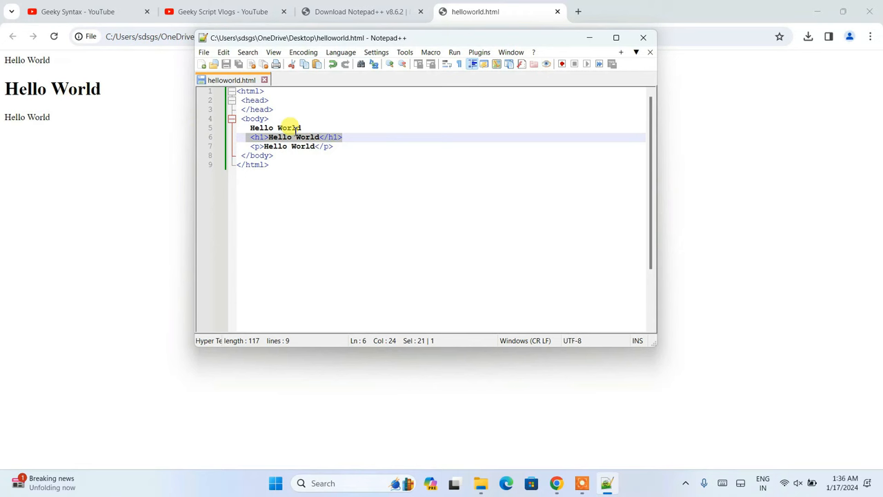
# Step: Select all the HTML source in Notepad++, then switch to Chrome's Geeky Syntax YouTube tab
pyautogui.press('ctrl+a')
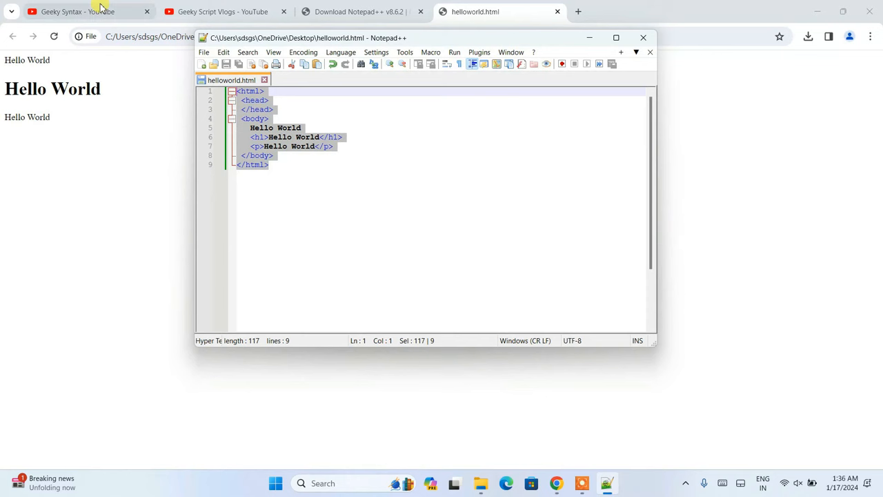
pyautogui.click(616, 37)
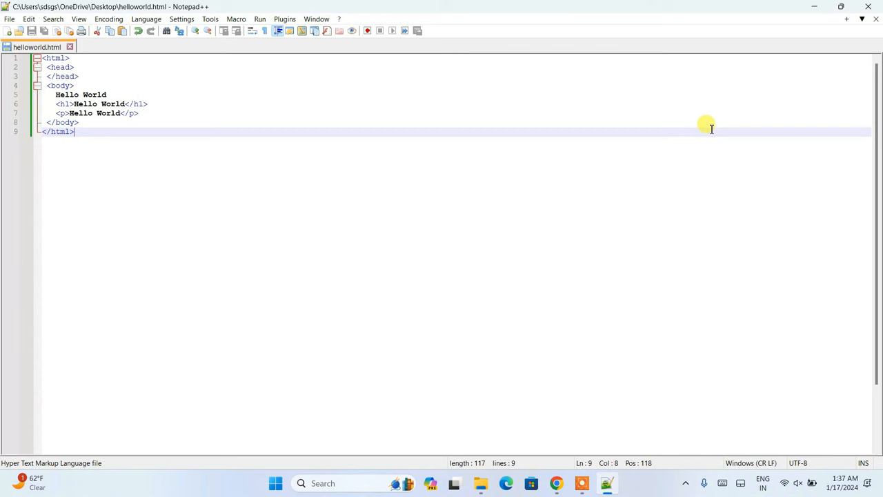
pyautogui.click(556, 482)
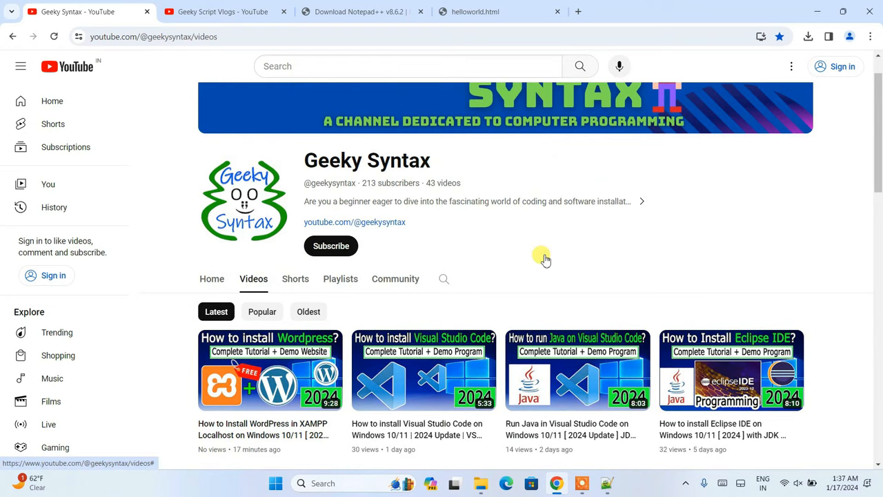
pyautogui.scroll(3)
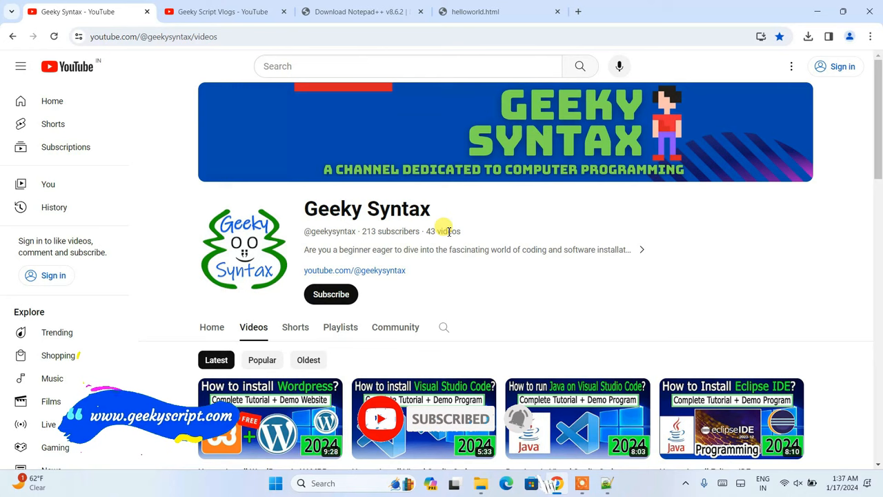